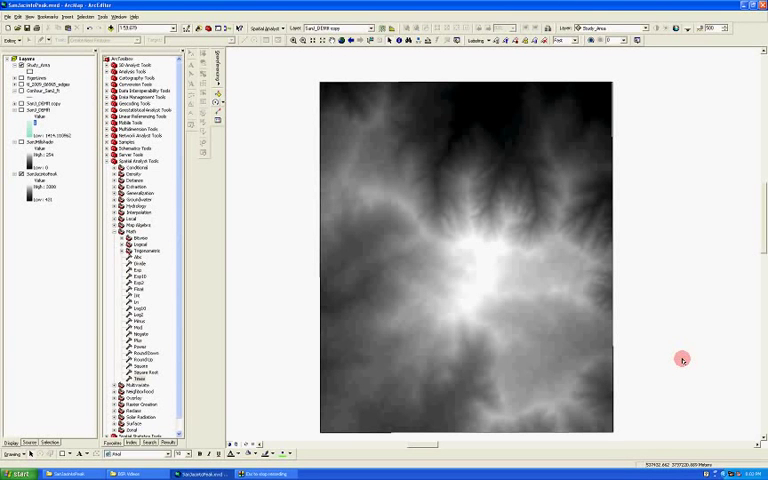
{"action": "mouse_move", "coordinate": [470, 264]}
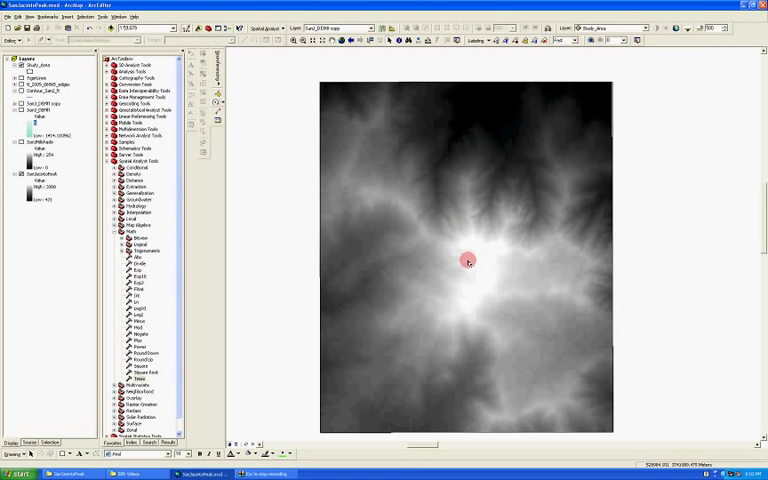
{"action": "mouse_move", "coordinate": [470, 274]}
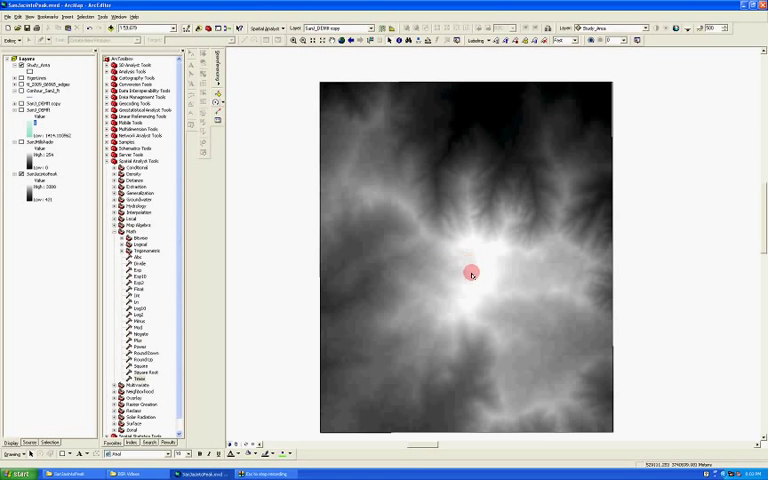
{"action": "mouse_move", "coordinate": [444, 260]}
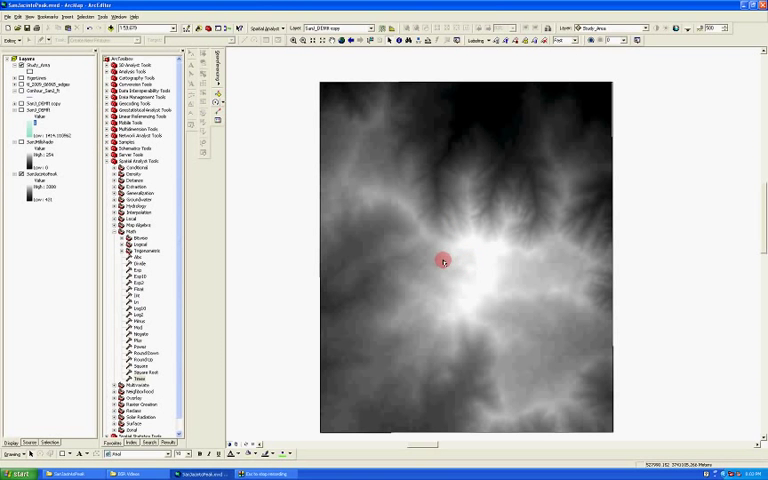
{"action": "mouse_move", "coordinate": [458, 272]}
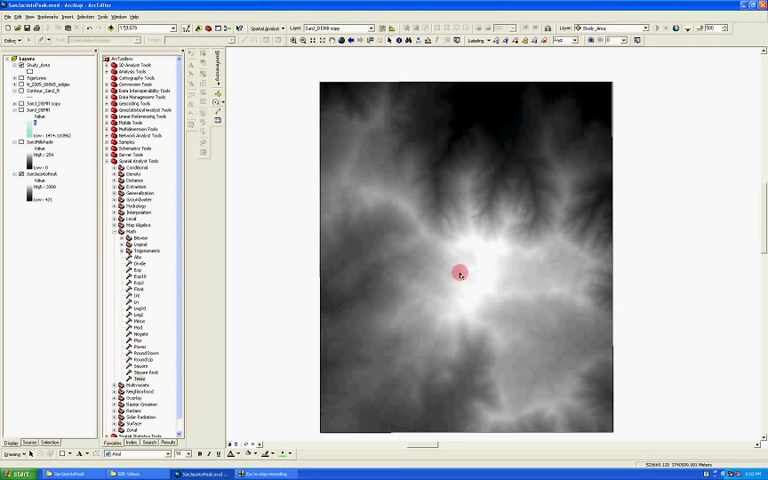
{"action": "mouse_move", "coordinate": [484, 292]}
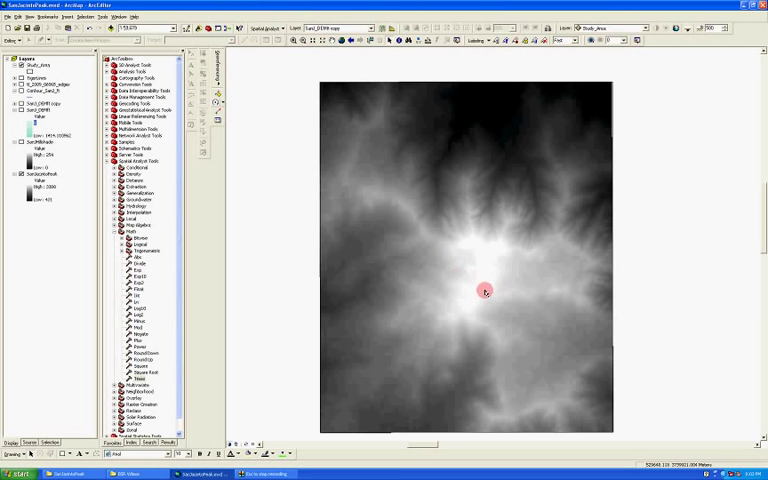
{"action": "mouse_move", "coordinate": [436, 260]}
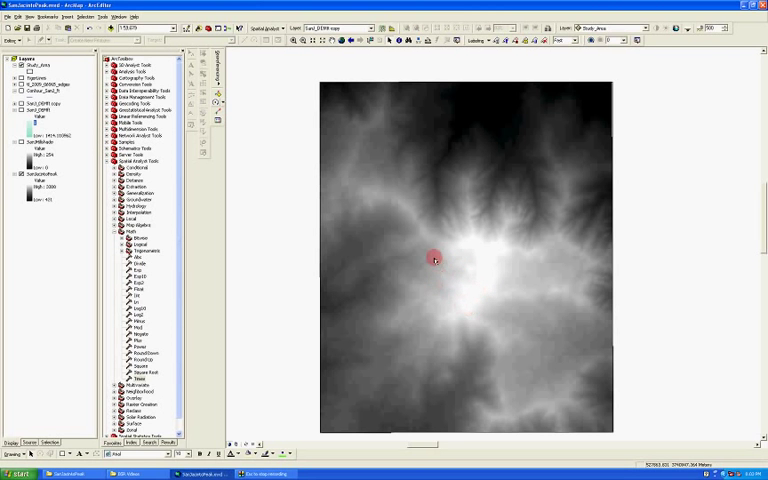
Review the Hillshade tool with SanJacintoPeak as input surface (azimuth 315, altitude 45, cell 30) and close it
{"action": "left_click", "coordinate": [284, 28]}
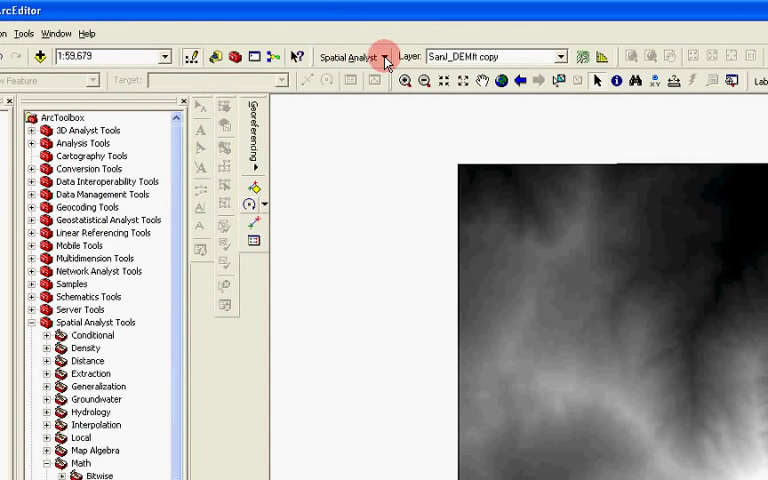
{"action": "left_click", "coordinate": [352, 56]}
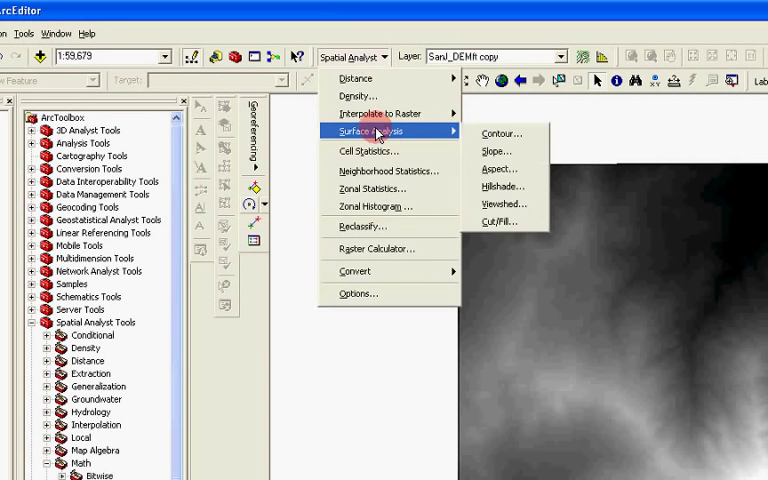
{"action": "left_click", "coordinate": [502, 186]}
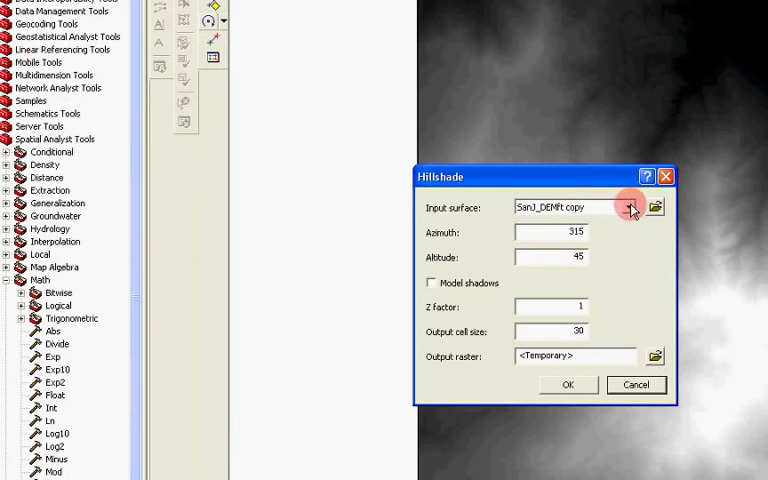
{"action": "left_click", "coordinate": [630, 208]}
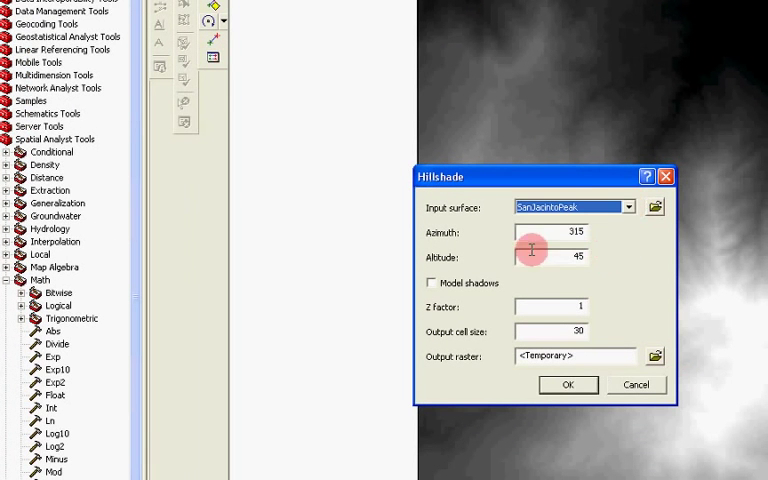
{"action": "mouse_move", "coordinate": [452, 260]}
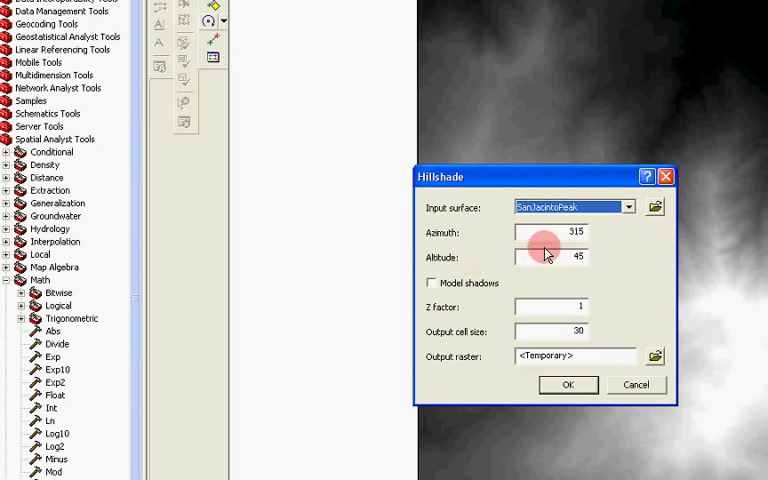
{"action": "mouse_move", "coordinate": [546, 328]}
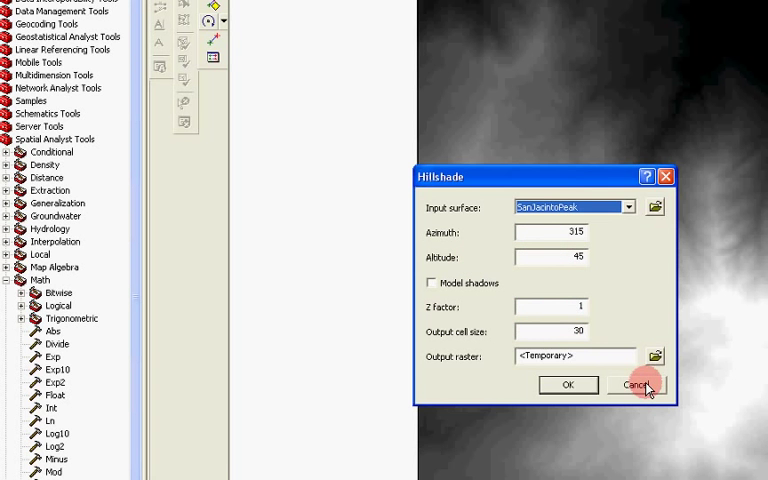
{"action": "left_click", "coordinate": [636, 384]}
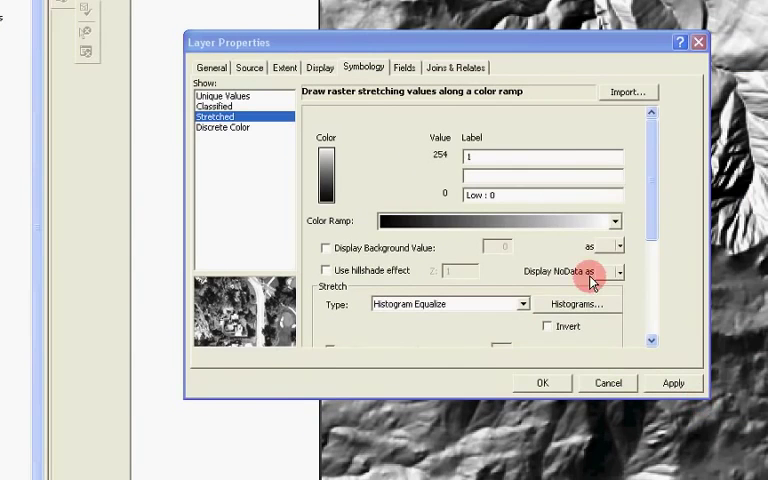
{"action": "mouse_move", "coordinate": [520, 304]}
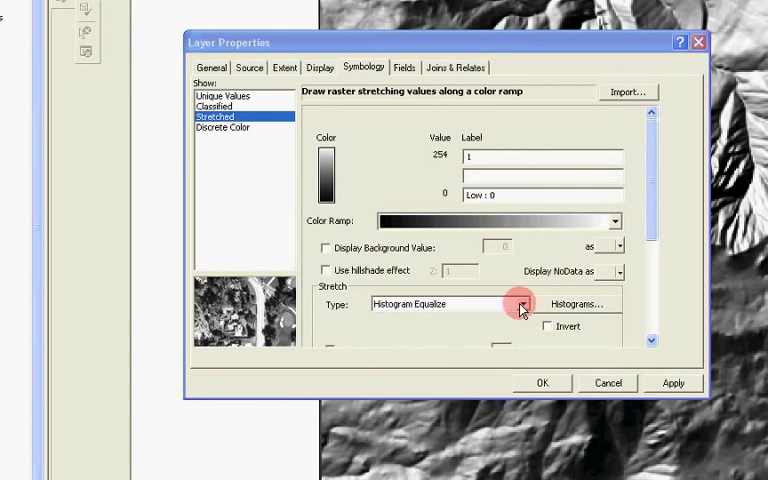
Change the hillshade stretch from Histogram Equalize to Standard Deviations (n = 3) and apply it
{"action": "left_click", "coordinate": [520, 304]}
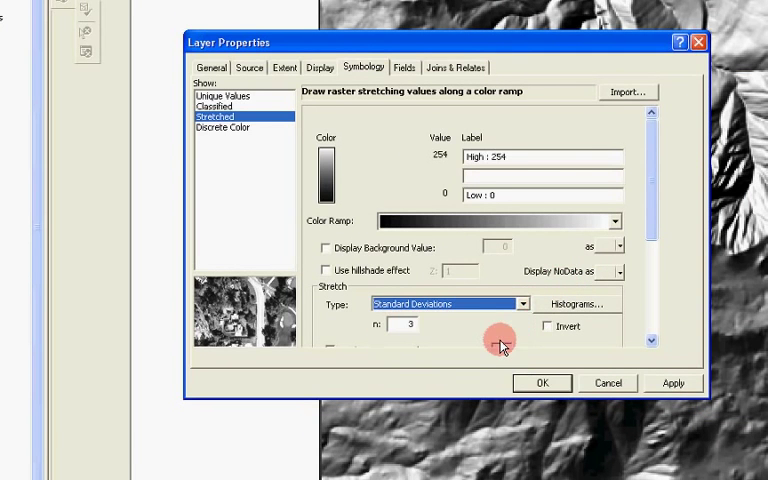
{"action": "left_click", "coordinate": [664, 382]}
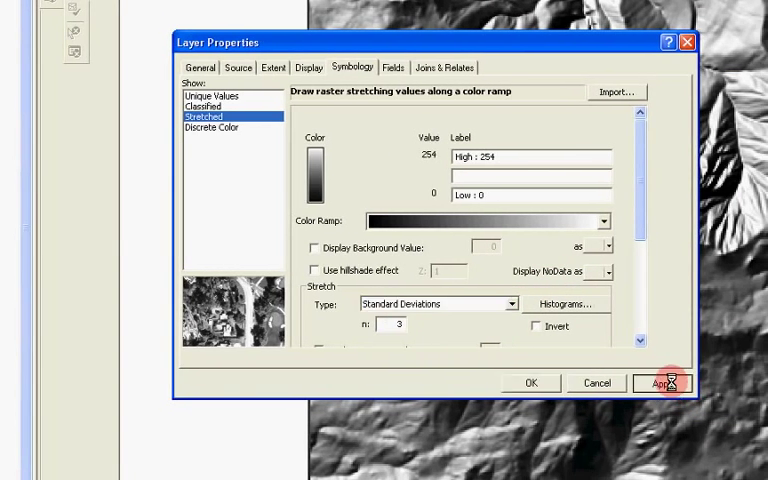
{"action": "left_click", "coordinate": [662, 384]}
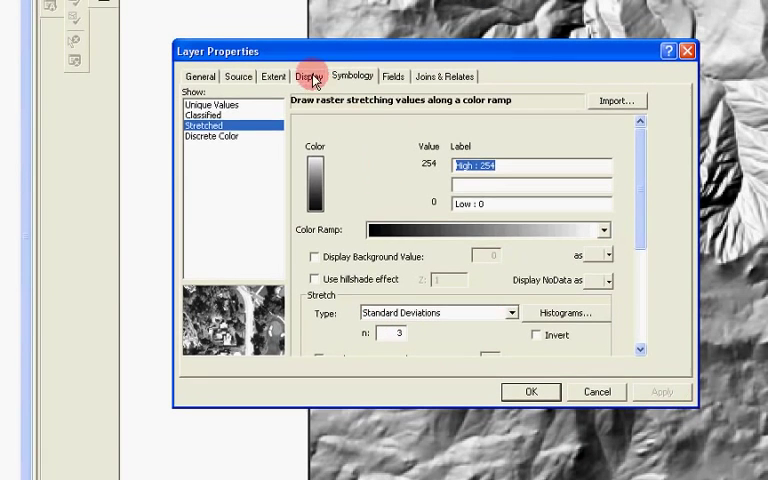
Set the hillshade's display resampling to Bilinear Interpolation and close Layer Properties
{"action": "left_click", "coordinate": [308, 76]}
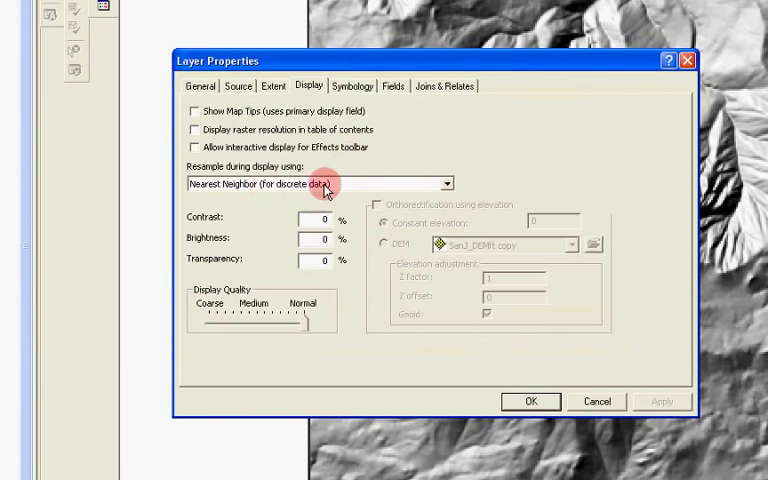
{"action": "left_click", "coordinate": [448, 184]}
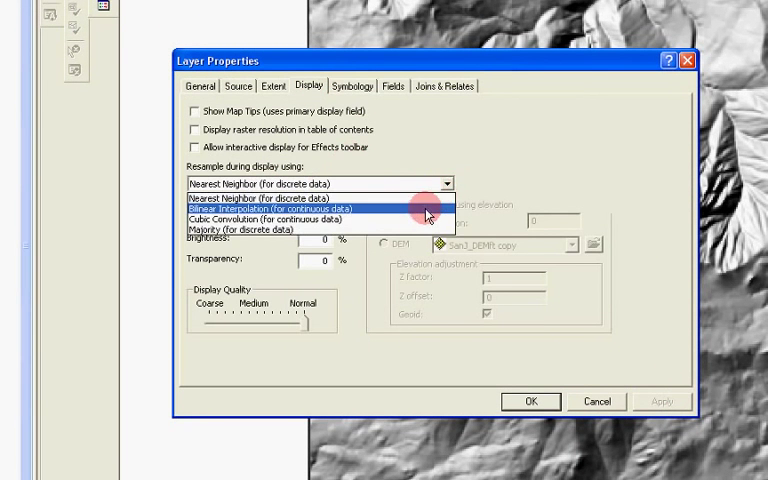
{"action": "left_click", "coordinate": [280, 208]}
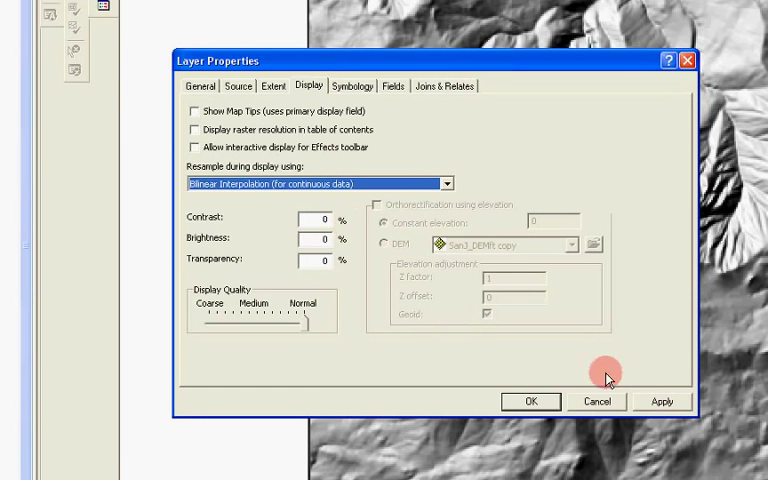
{"action": "left_click", "coordinate": [532, 400]}
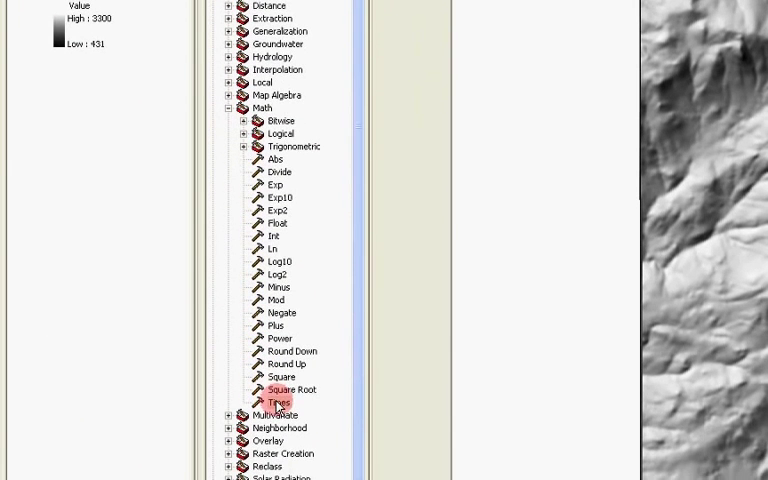
Multiply SanJacintoPeak by 3.281 with the Times tool to create a feet-based elevation raster
{"action": "double_click", "coordinate": [276, 402]}
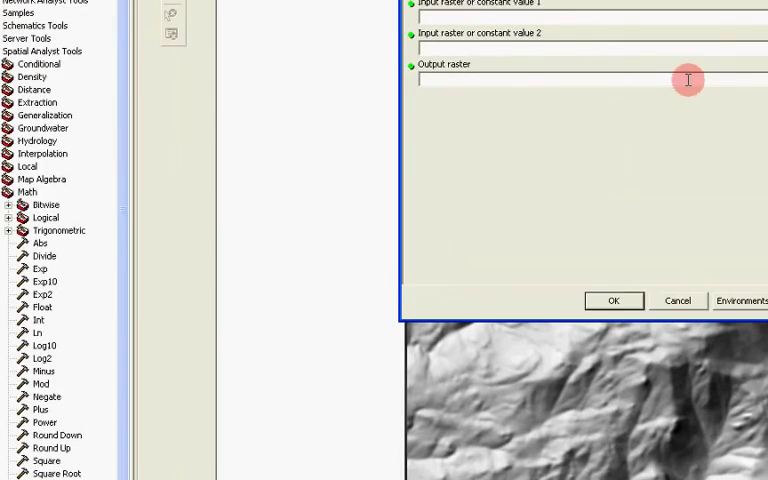
{"action": "left_click", "coordinate": [670, 80]}
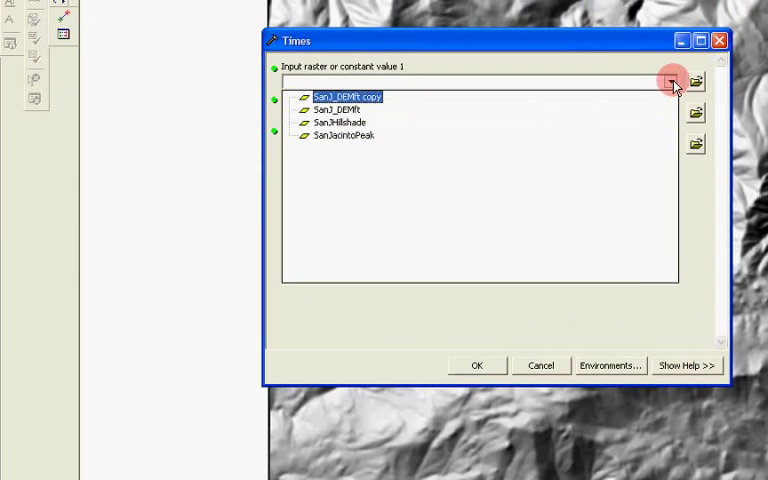
{"action": "left_click", "coordinate": [344, 136]}
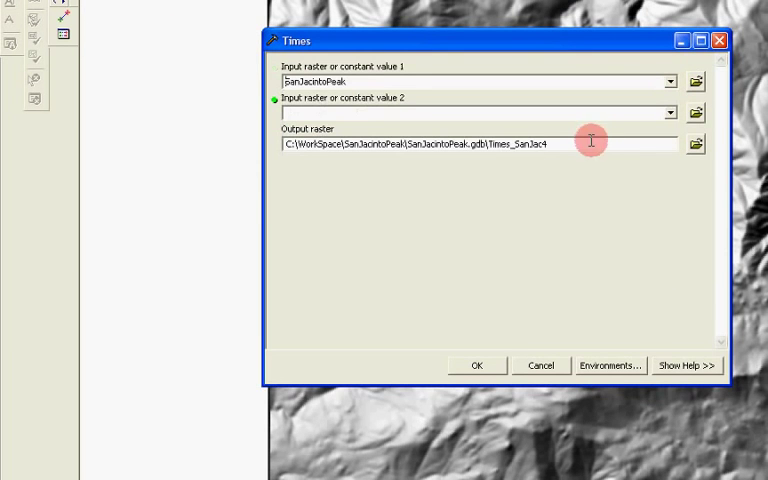
{"action": "left_click", "coordinate": [340, 112]}
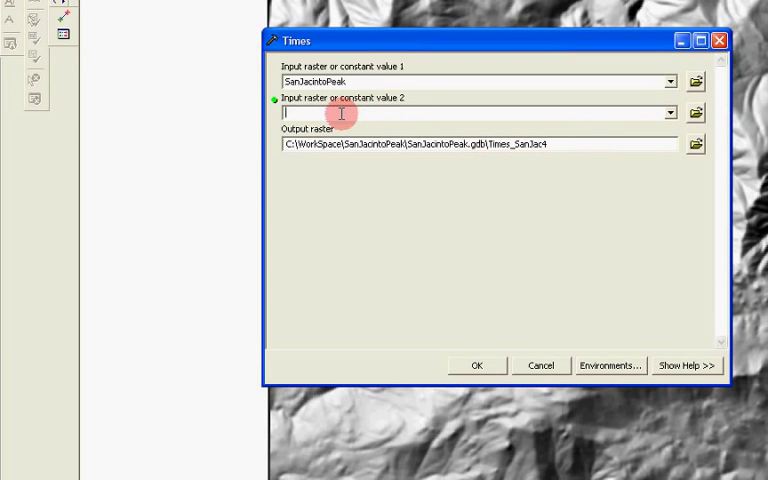
{"action": "type", "text": "3"}
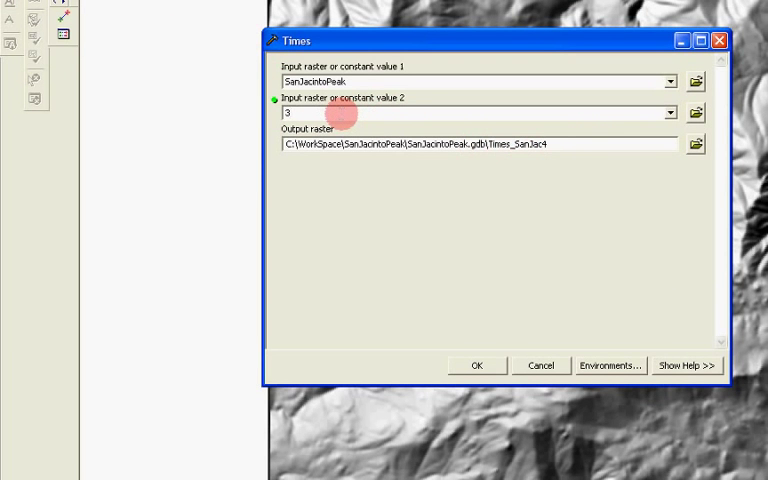
{"action": "type", "text": ".28"}
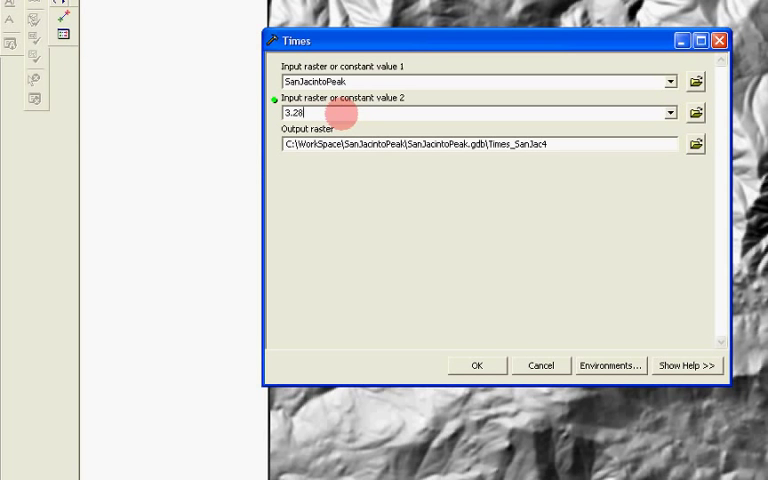
{"action": "type", "text": "1"}
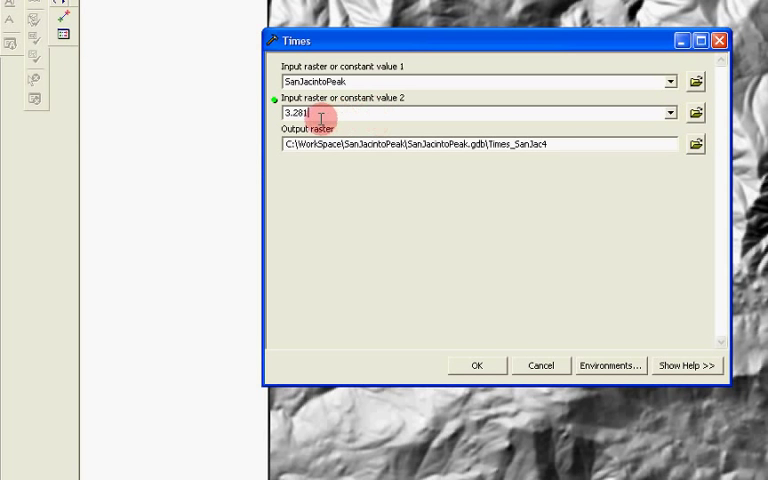
{"action": "mouse_move", "coordinate": [544, 294]}
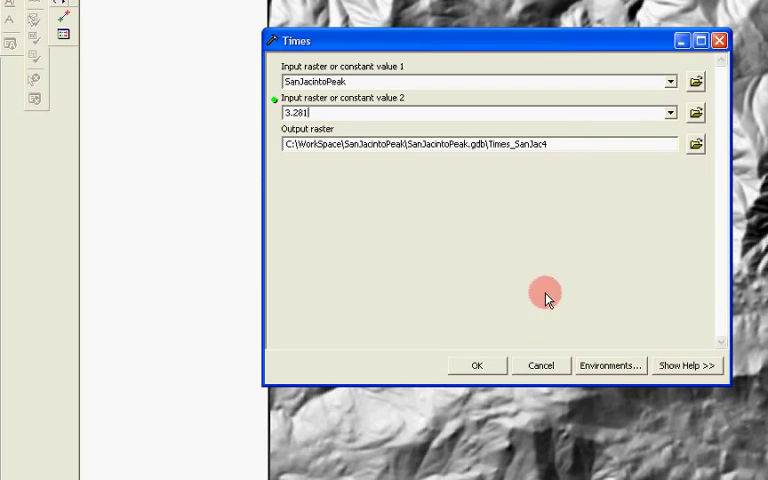
{"action": "left_click", "coordinate": [476, 364]}
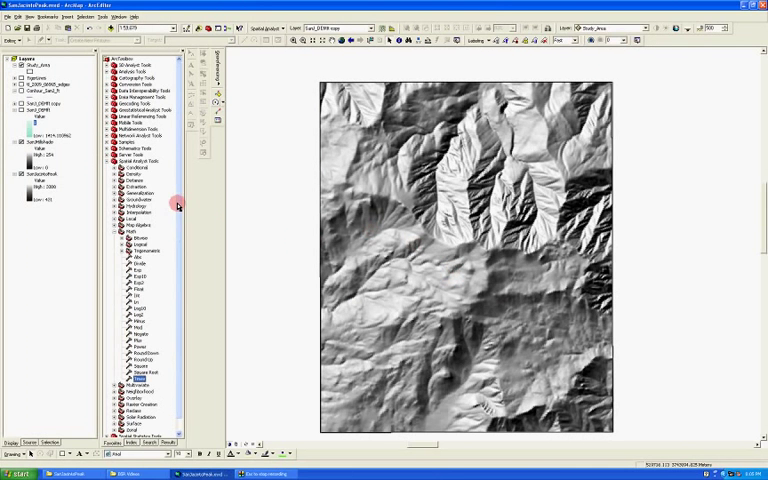
Turn on the new feet elevation raster over the hillshade and bring up its layer properties
{"action": "left_click", "coordinate": [20, 112]}
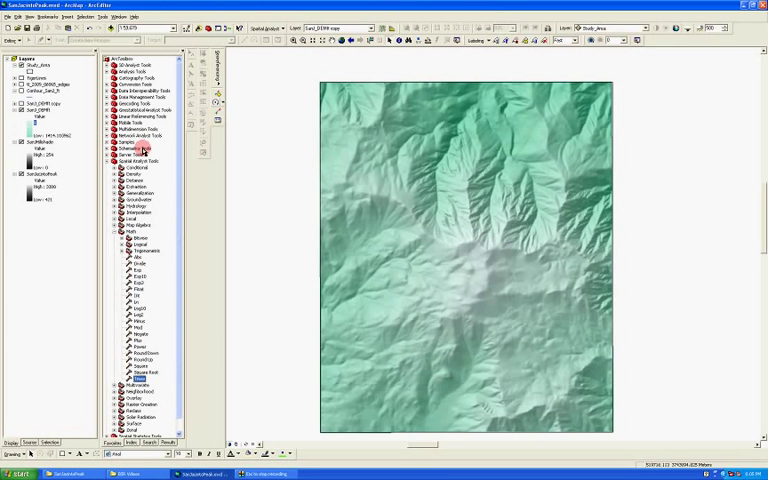
{"action": "left_click", "coordinate": [22, 104]}
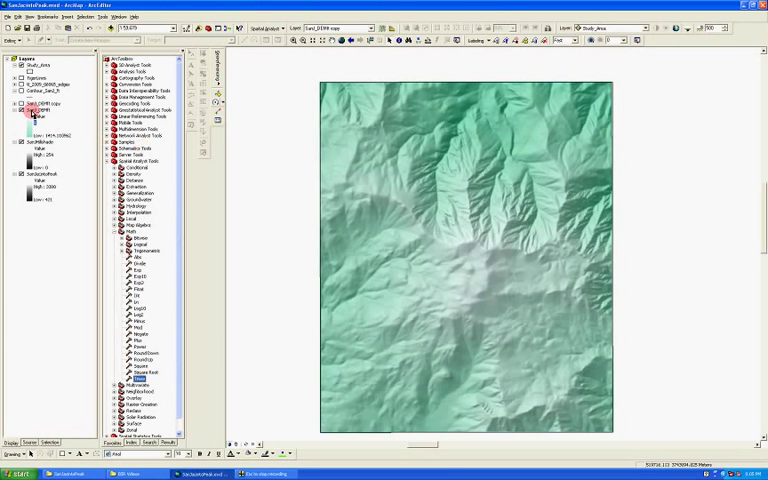
{"action": "double_click", "coordinate": [38, 104]}
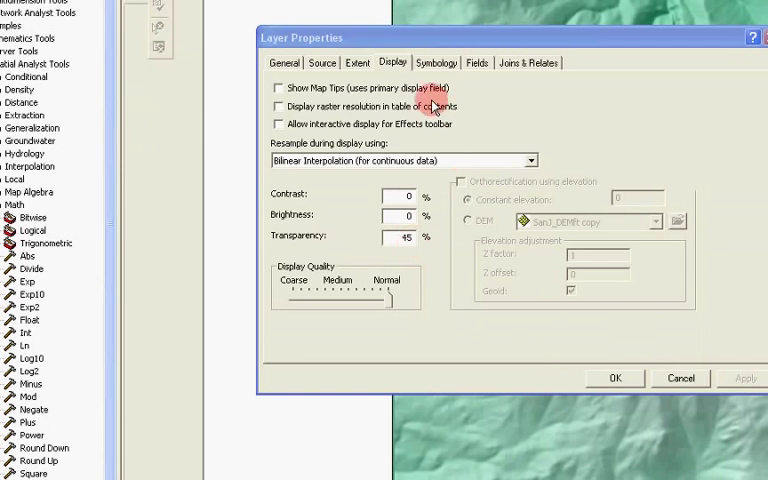
In Symbology, choose a white-to-green colour ramp for the stretched feet elevation layer
{"action": "left_click", "coordinate": [436, 62]}
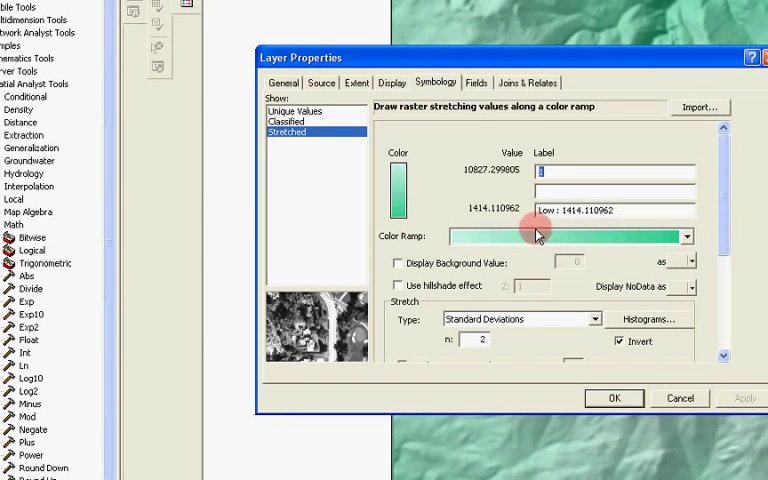
{"action": "mouse_move", "coordinate": [656, 244]}
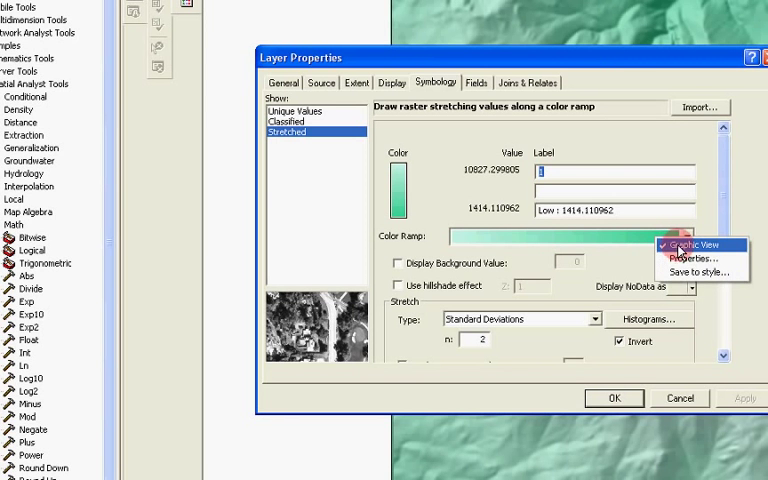
{"action": "left_click", "coordinate": [696, 244]}
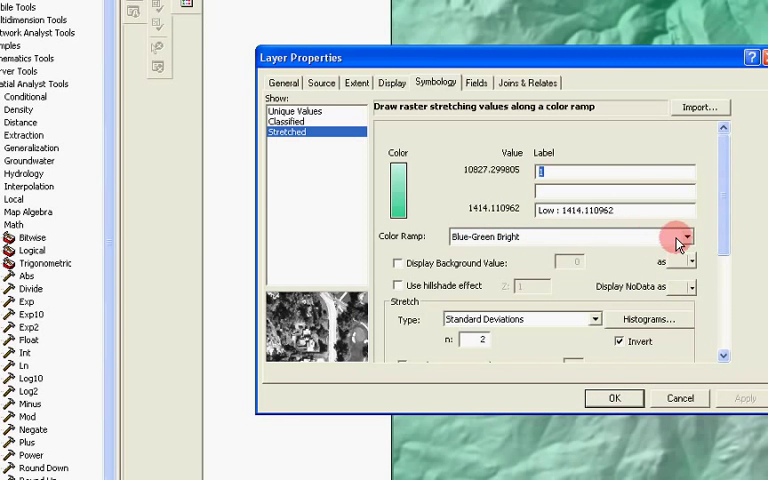
{"action": "left_click", "coordinate": [688, 236]}
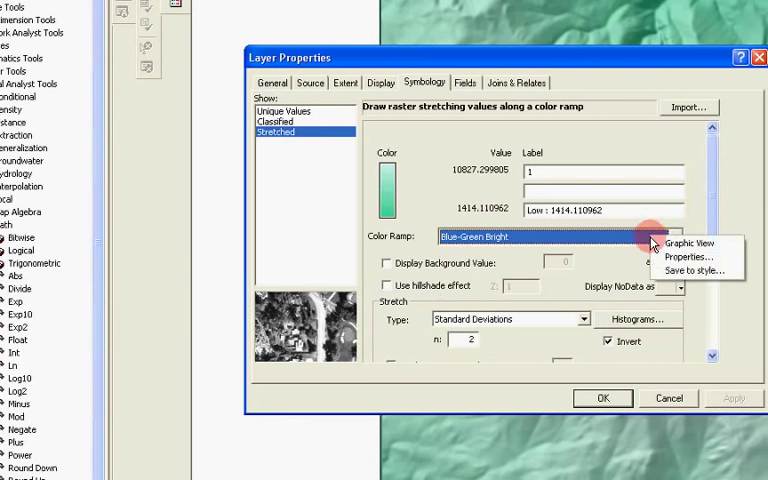
{"action": "left_click", "coordinate": [676, 236]}
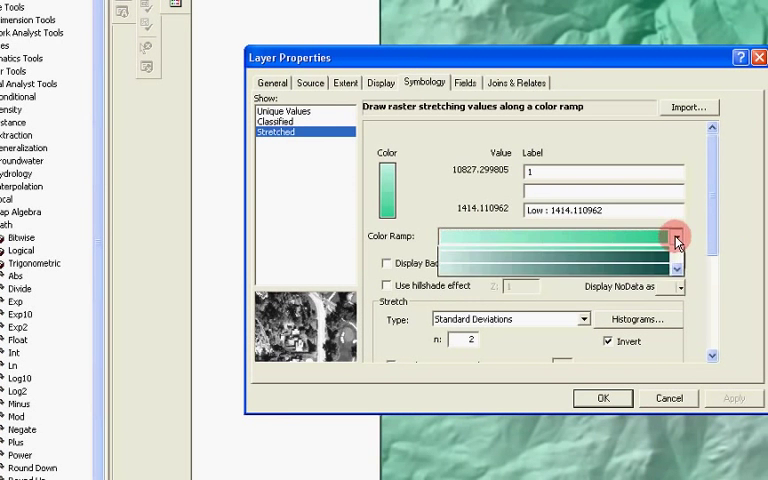
{"action": "left_click", "coordinate": [676, 236]}
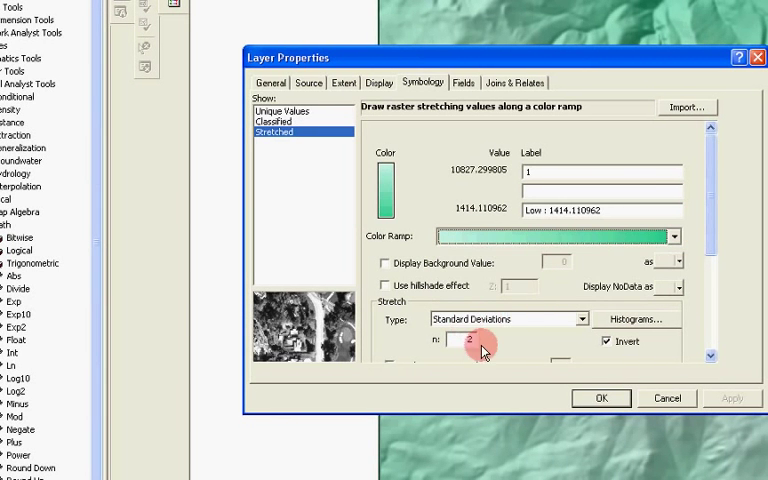
{"action": "mouse_move", "coordinate": [572, 338]}
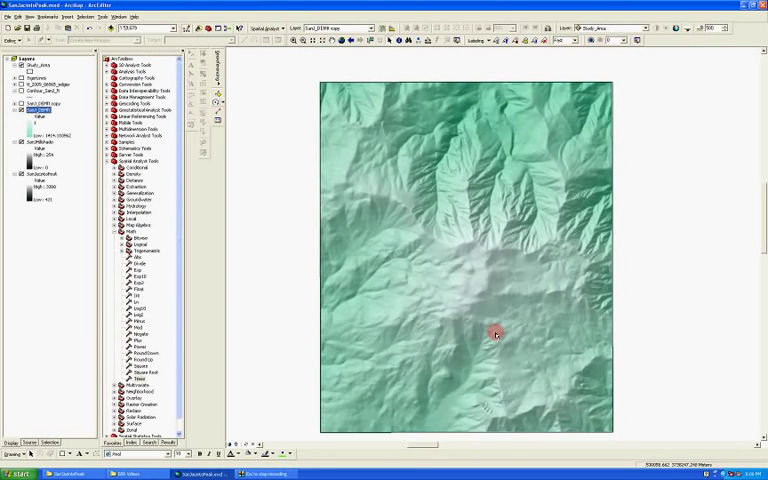
{"action": "mouse_move", "coordinate": [280, 270]}
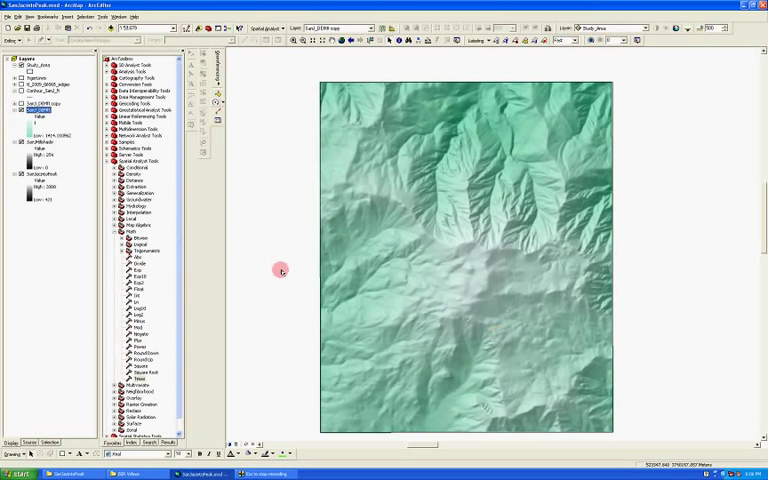
Turn on the classified elevation layer and bring up its 11-class Natural Breaks symbology
{"action": "left_click", "coordinate": [16, 104]}
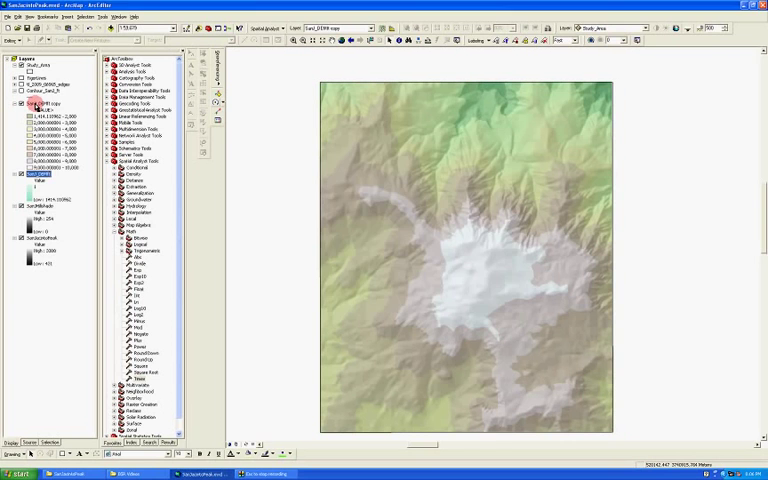
{"action": "double_click", "coordinate": [40, 104]}
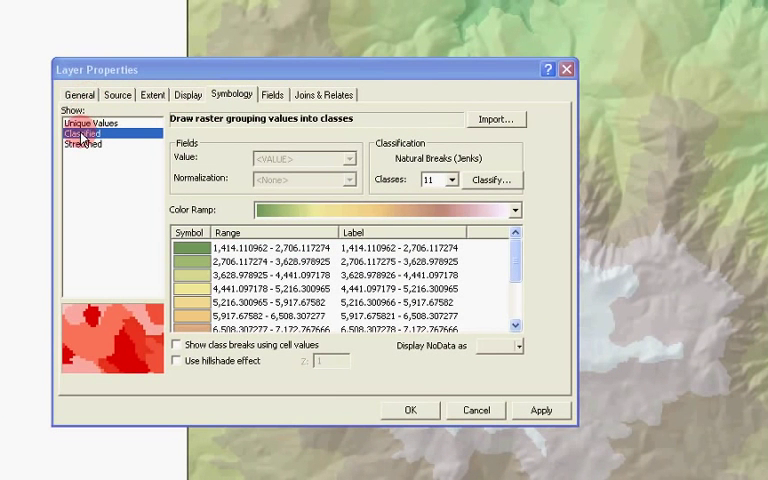
{"action": "mouse_move", "coordinate": [456, 180]}
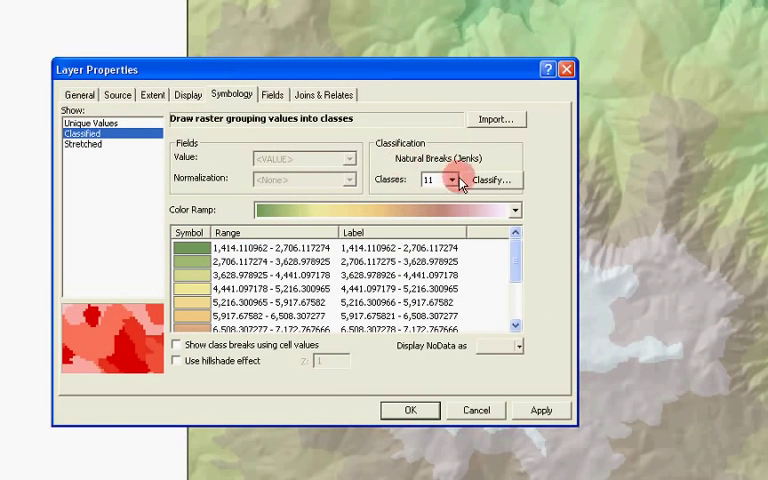
In the Classification dialog change the class count and set the first break value to 2,000
{"action": "left_click", "coordinate": [488, 180]}
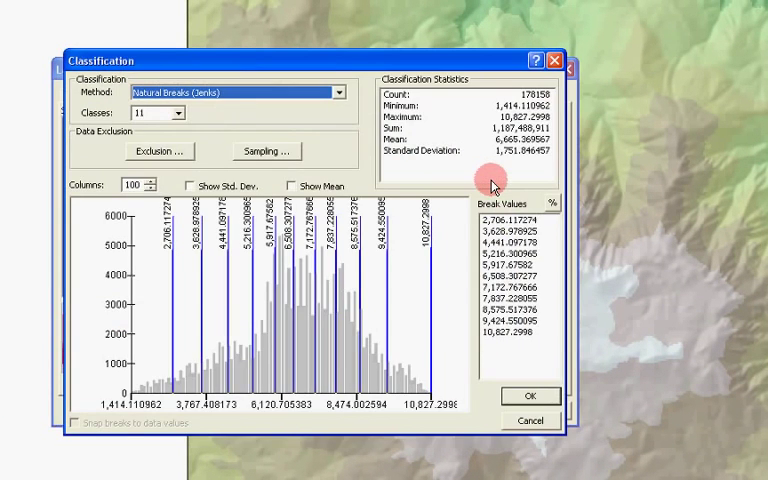
{"action": "mouse_move", "coordinate": [504, 104]}
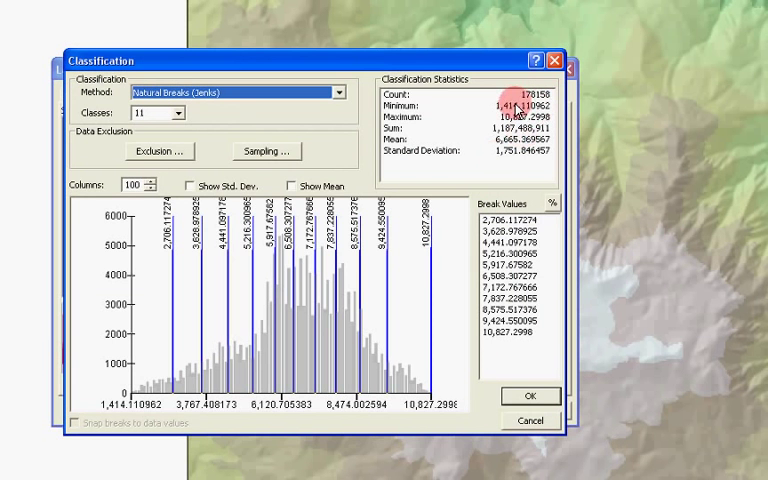
{"action": "mouse_move", "coordinate": [464, 116]}
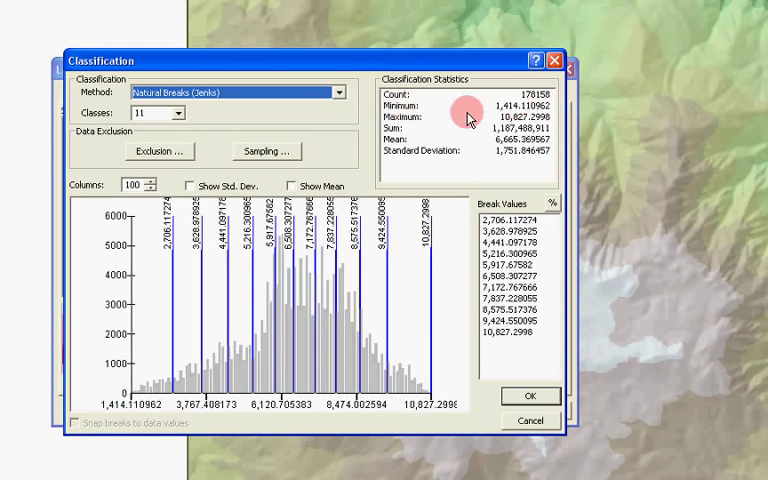
{"action": "mouse_move", "coordinate": [520, 108]}
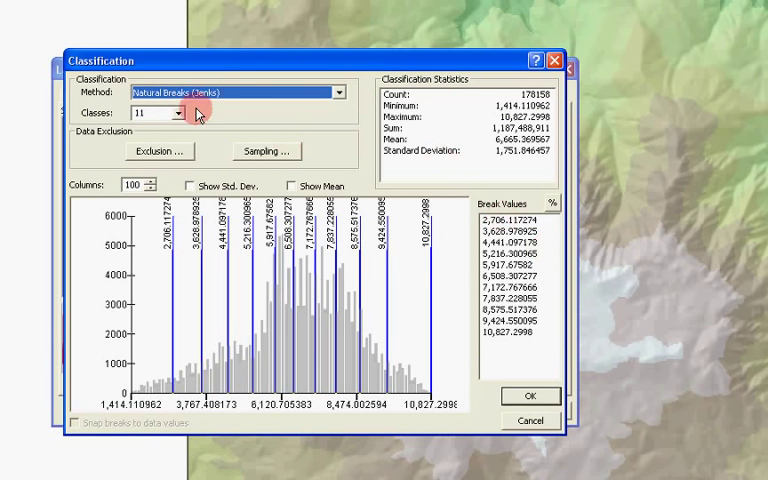
{"action": "left_click", "coordinate": [184, 112]}
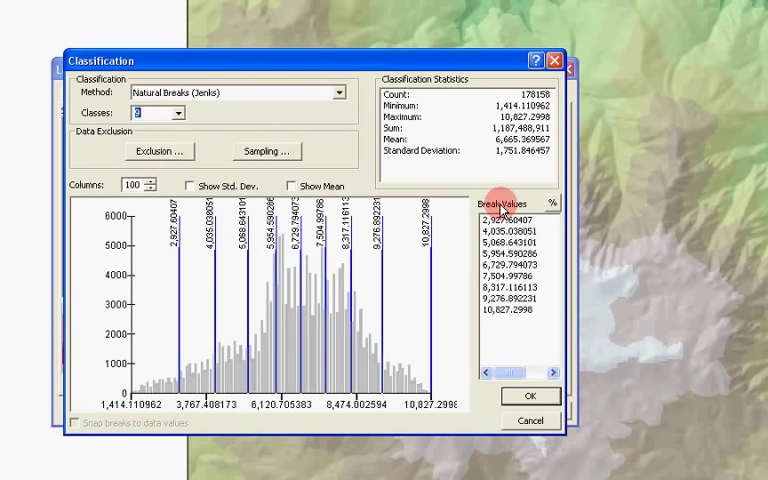
{"action": "left_click", "coordinate": [510, 216]}
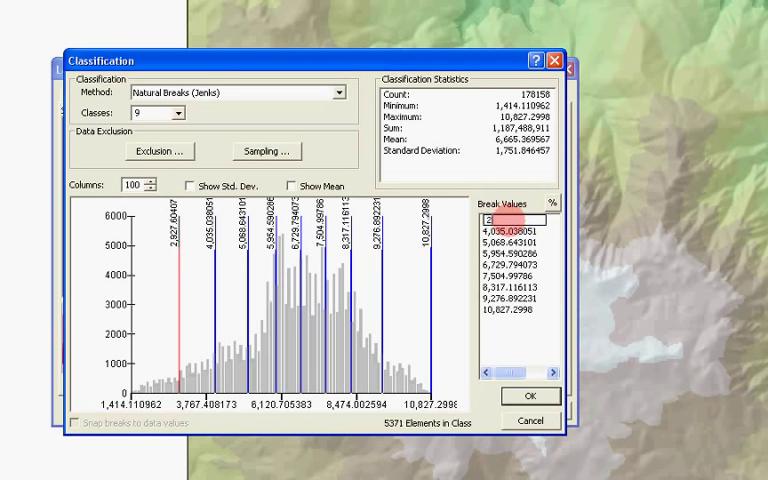
{"action": "type", "text": "2,000"}
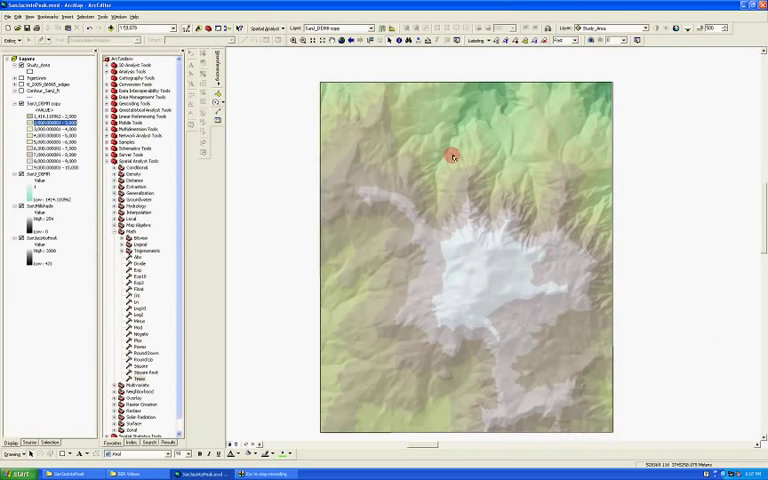
{"action": "mouse_move", "coordinate": [358, 192]}
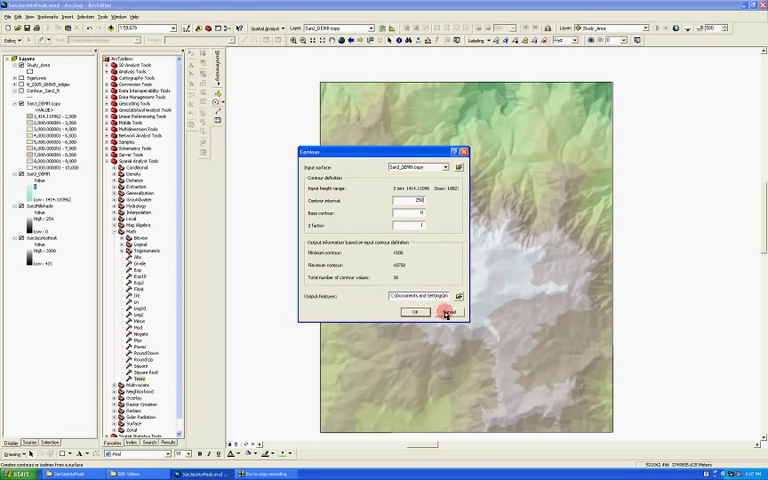
Run the Contour tool on the elevation raster to generate contour lines
{"action": "left_click", "coordinate": [446, 314]}
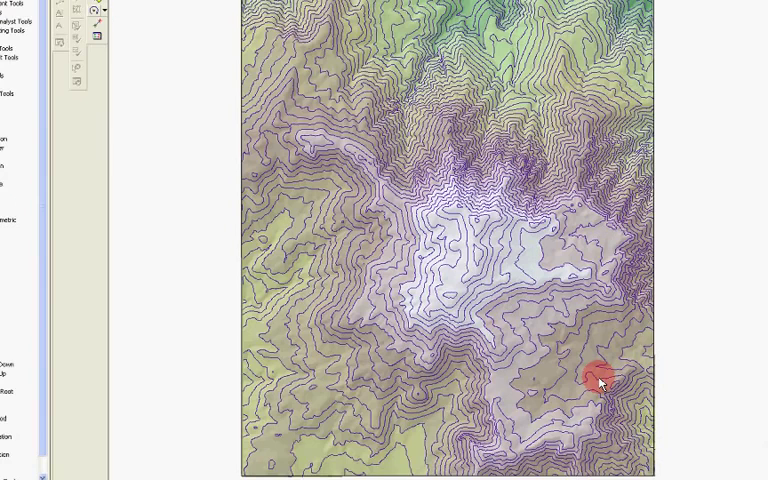
Bring up the new contour layer's single-symbol symbology settings
{"action": "scroll", "scroll_direction": "up", "scroll_amount": 3}
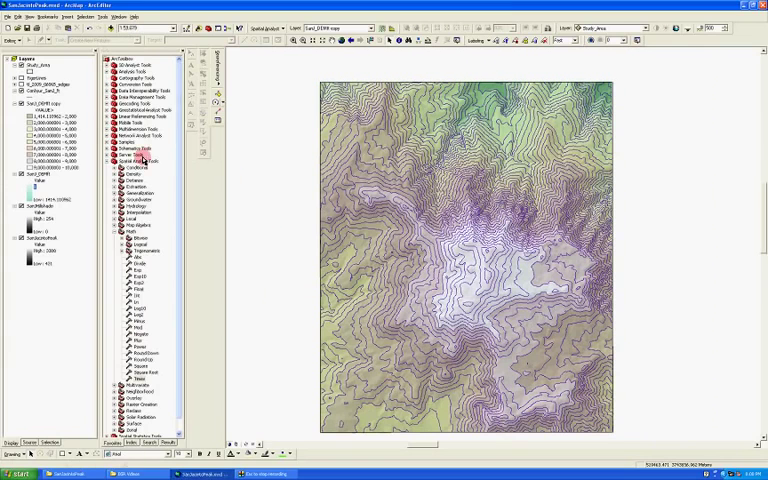
{"action": "double_click", "coordinate": [42, 92]}
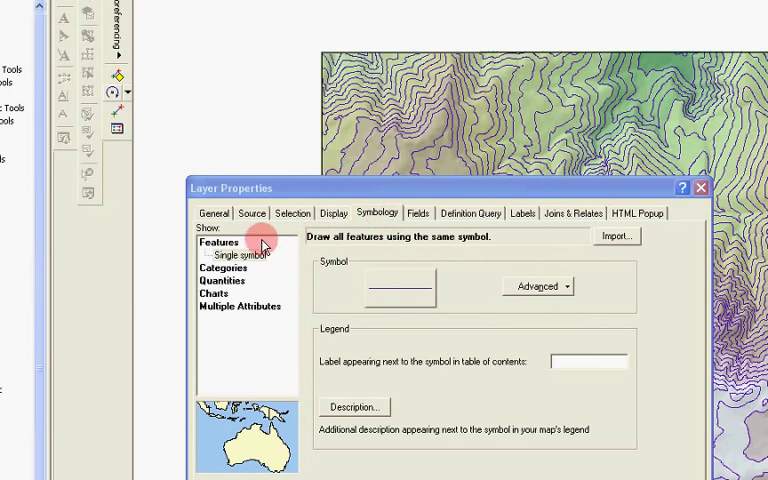
Symbolize the contour layer by unique values on the CONTOUR field
{"action": "left_click", "coordinate": [224, 256]}
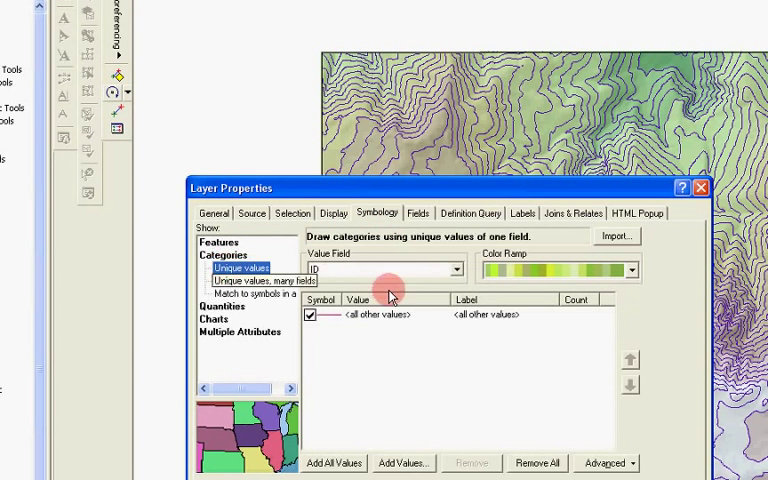
{"action": "left_click", "coordinate": [456, 268]}
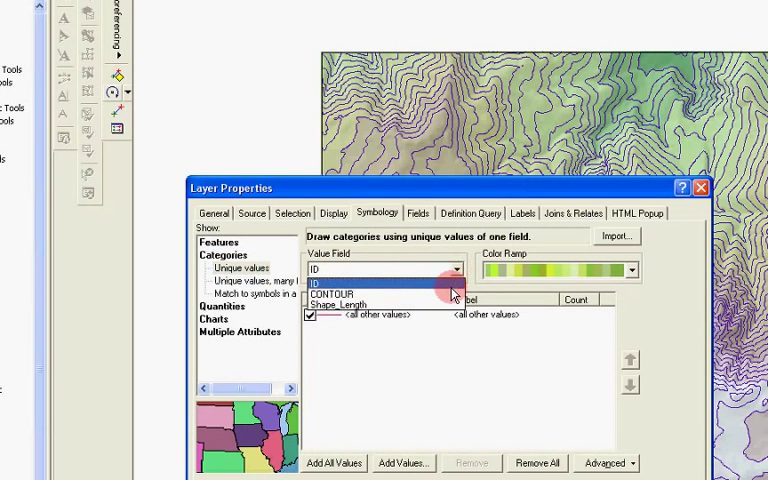
{"action": "left_click", "coordinate": [344, 292]}
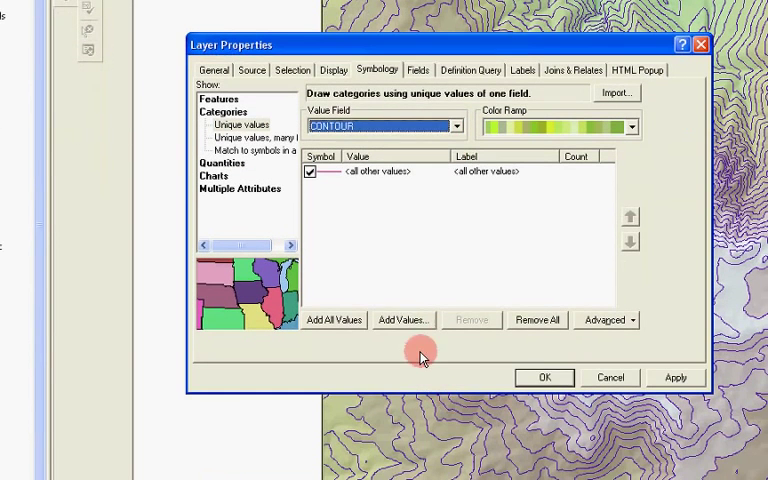
{"action": "left_click", "coordinate": [402, 320]}
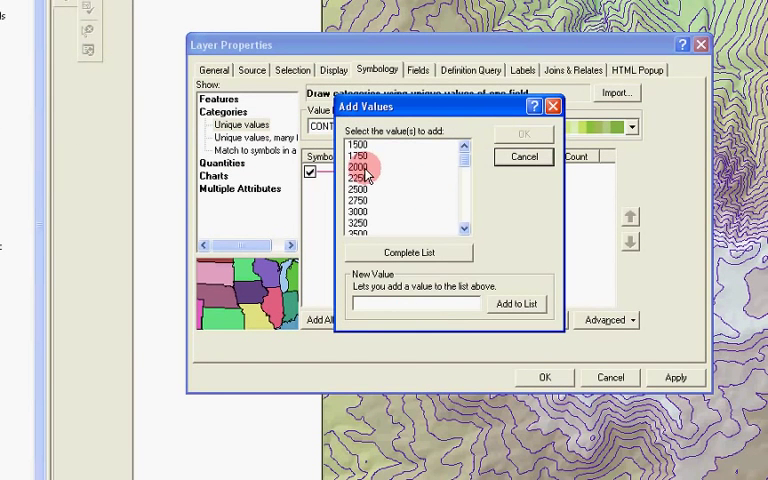
Add the thousand-foot values 2000 through 10000 as categories and begin selecting them
{"action": "left_click", "coordinate": [366, 166]}
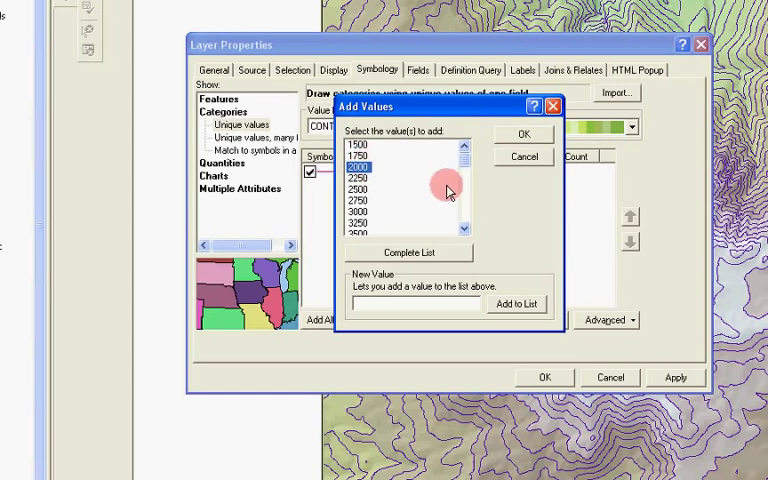
{"action": "scroll", "scroll_direction": "down", "scroll_amount": 3}
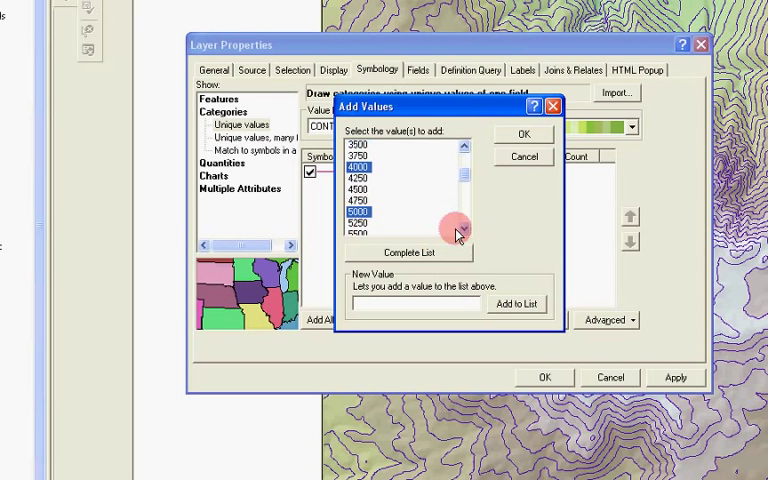
{"action": "scroll", "scroll_direction": "down", "scroll_amount": 3}
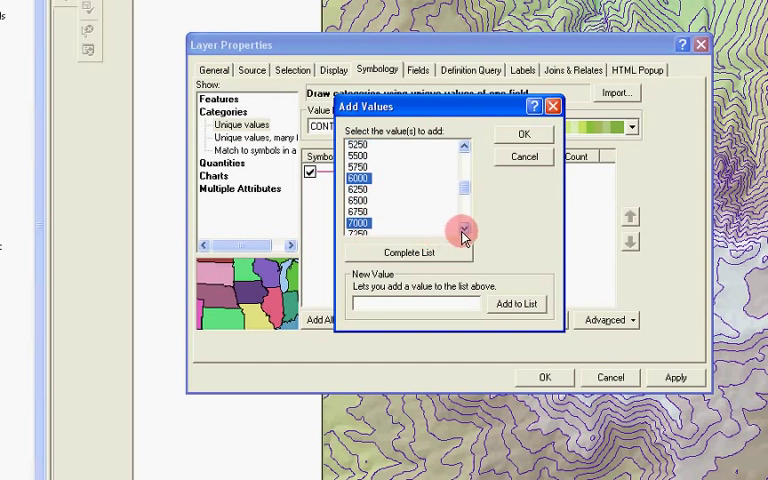
{"action": "scroll", "scroll_direction": "down", "scroll_amount": 3}
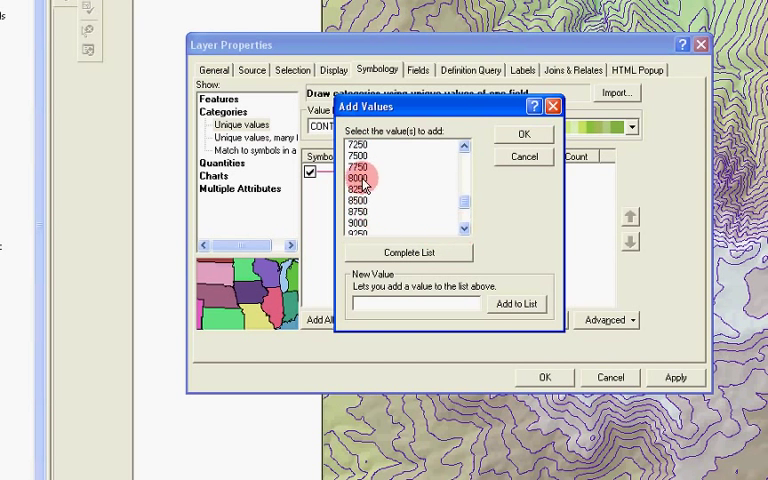
{"action": "scroll", "scroll_direction": "down", "scroll_amount": 3}
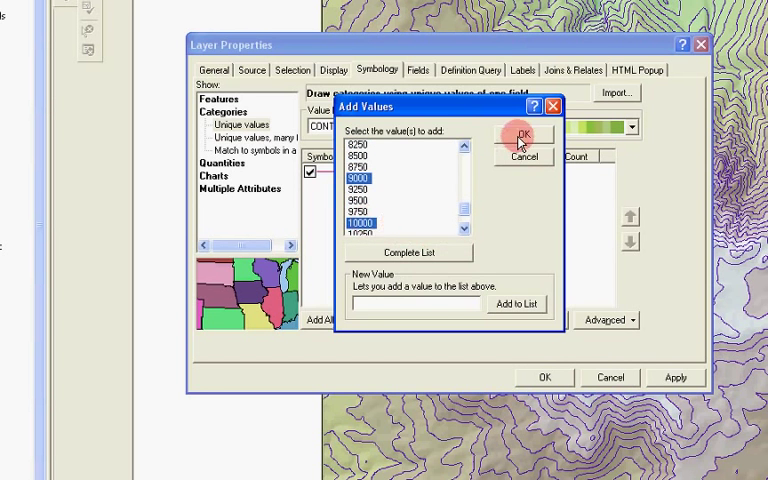
{"action": "left_click", "coordinate": [520, 136]}
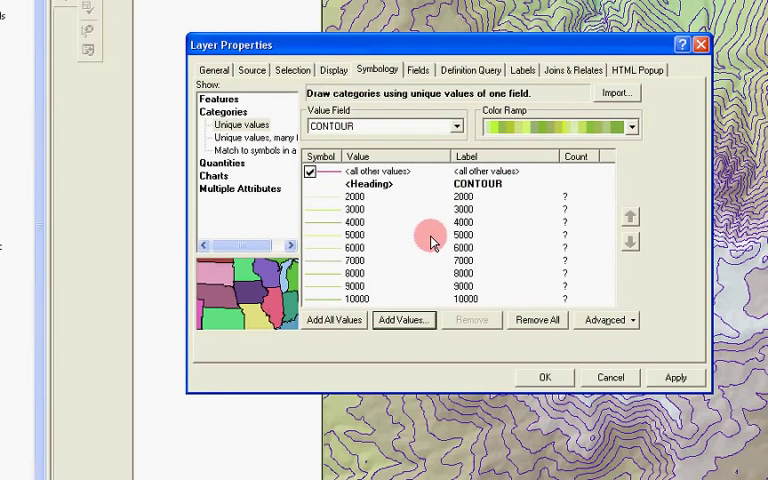
{"action": "left_click", "coordinate": [356, 196]}
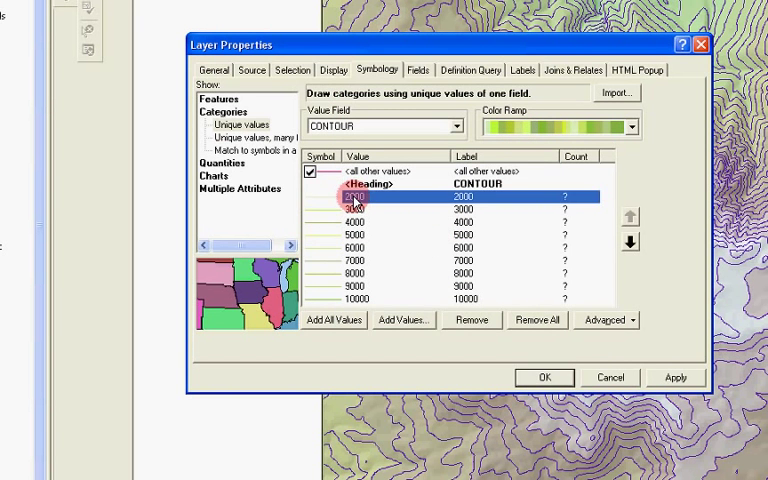
Group the 2000–10000 contour rows into one class with its own line symbol
{"action": "left_click", "coordinate": [384, 280]}
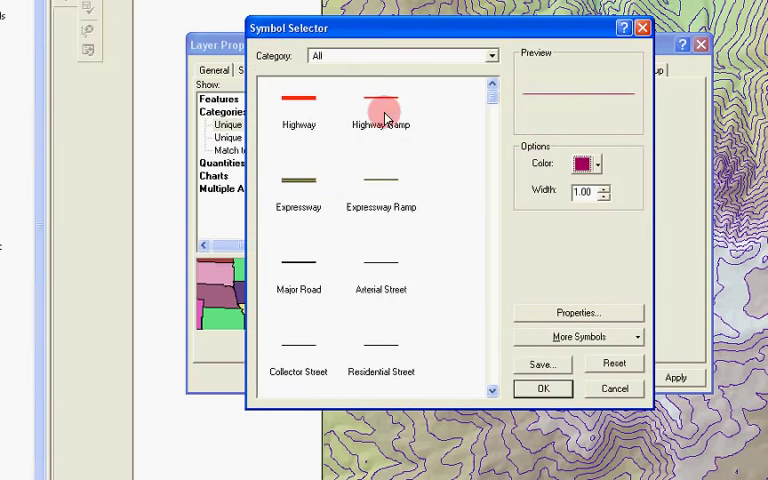
{"action": "scroll", "scroll_direction": "down", "scroll_amount": 3}
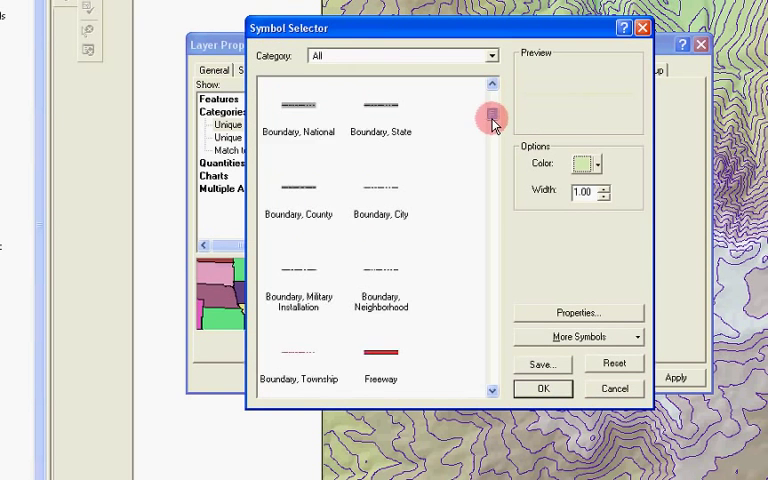
{"action": "scroll", "scroll_direction": "down", "scroll_amount": 3}
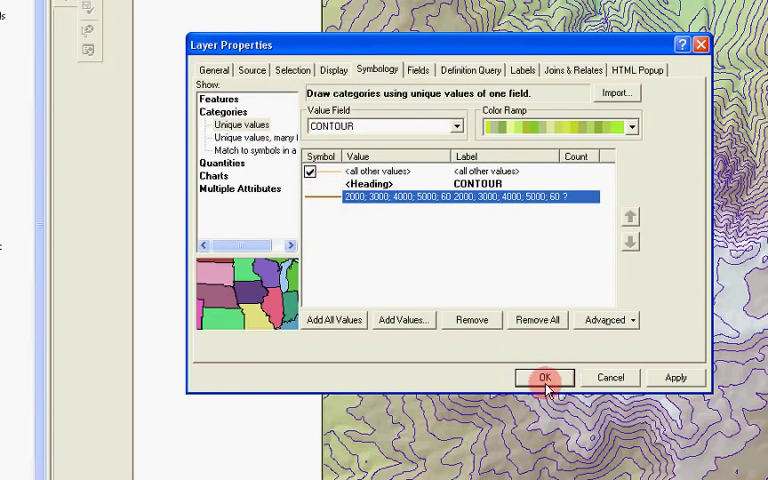
Apply the contour symbology so brown index contours draw over the tinted hillshade
{"action": "left_click", "coordinate": [544, 376]}
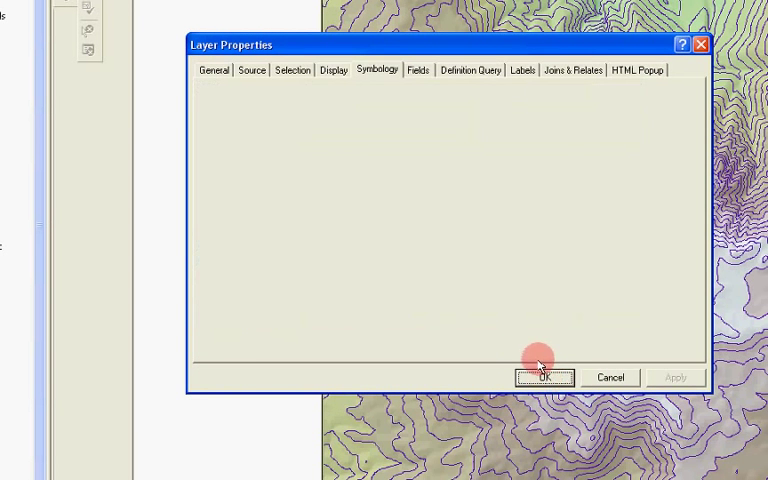
{"action": "left_click", "coordinate": [544, 376]}
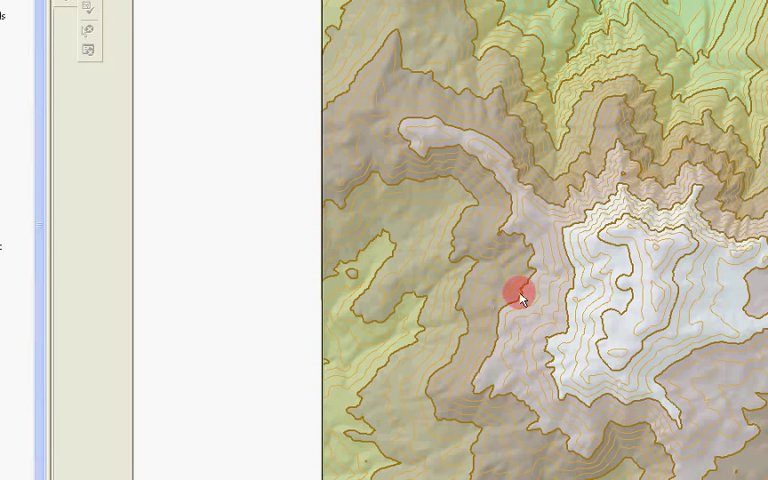
{"action": "mouse_move", "coordinate": [532, 304]}
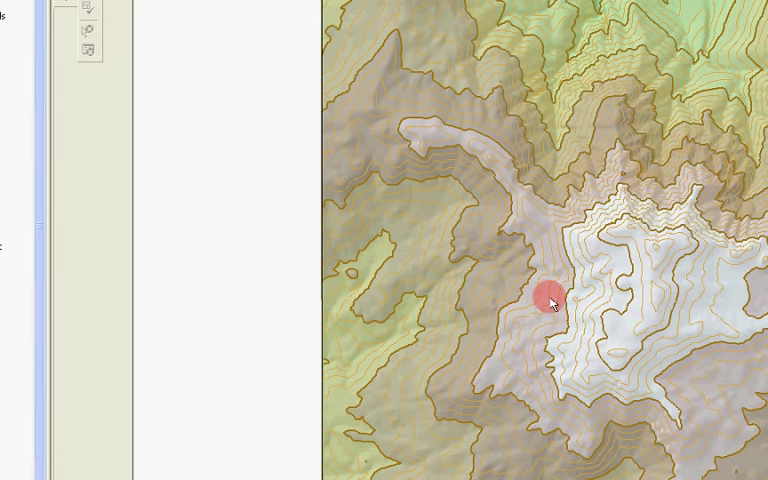
{"action": "mouse_move", "coordinate": [570, 298]}
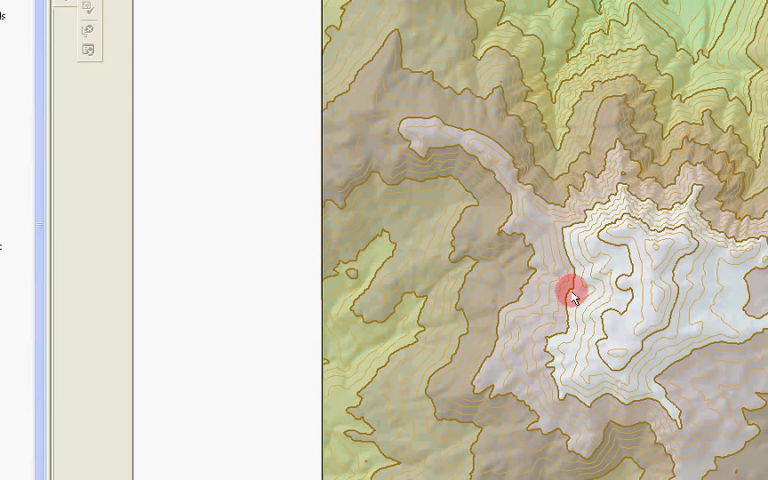